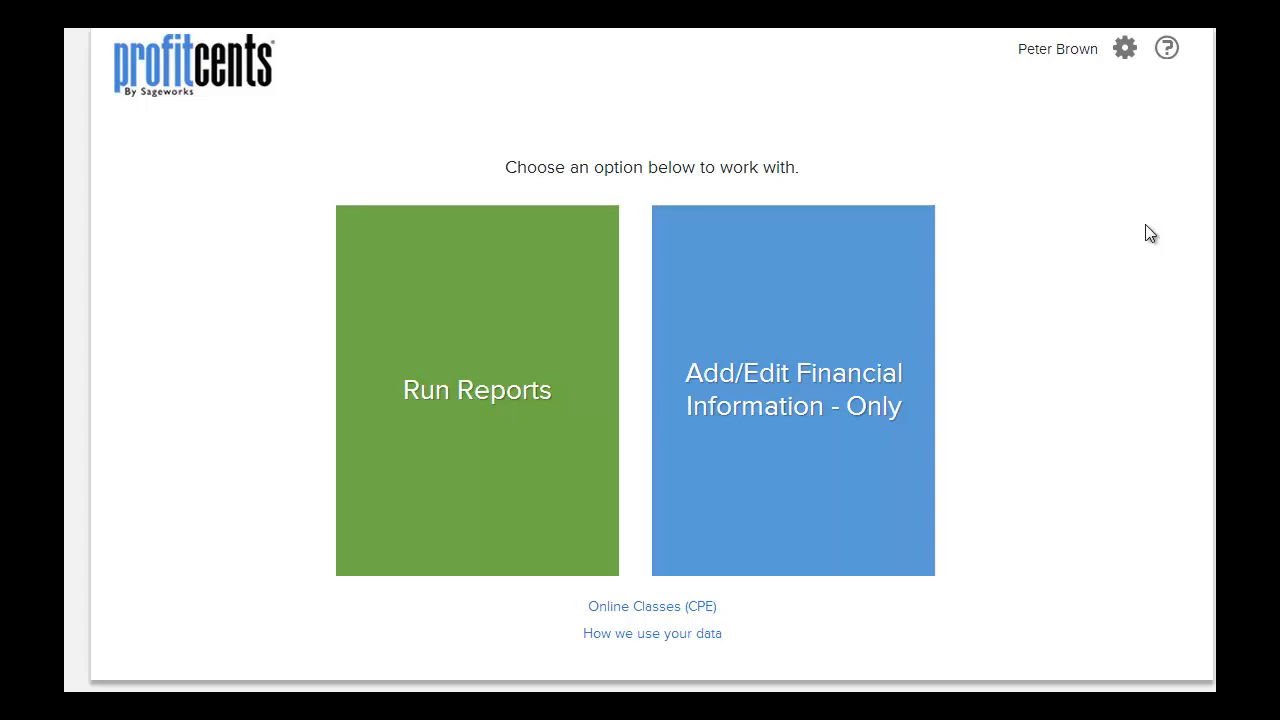
Step: Start a new Narrative (Snapshot) report from Run Reports
click(476, 388)
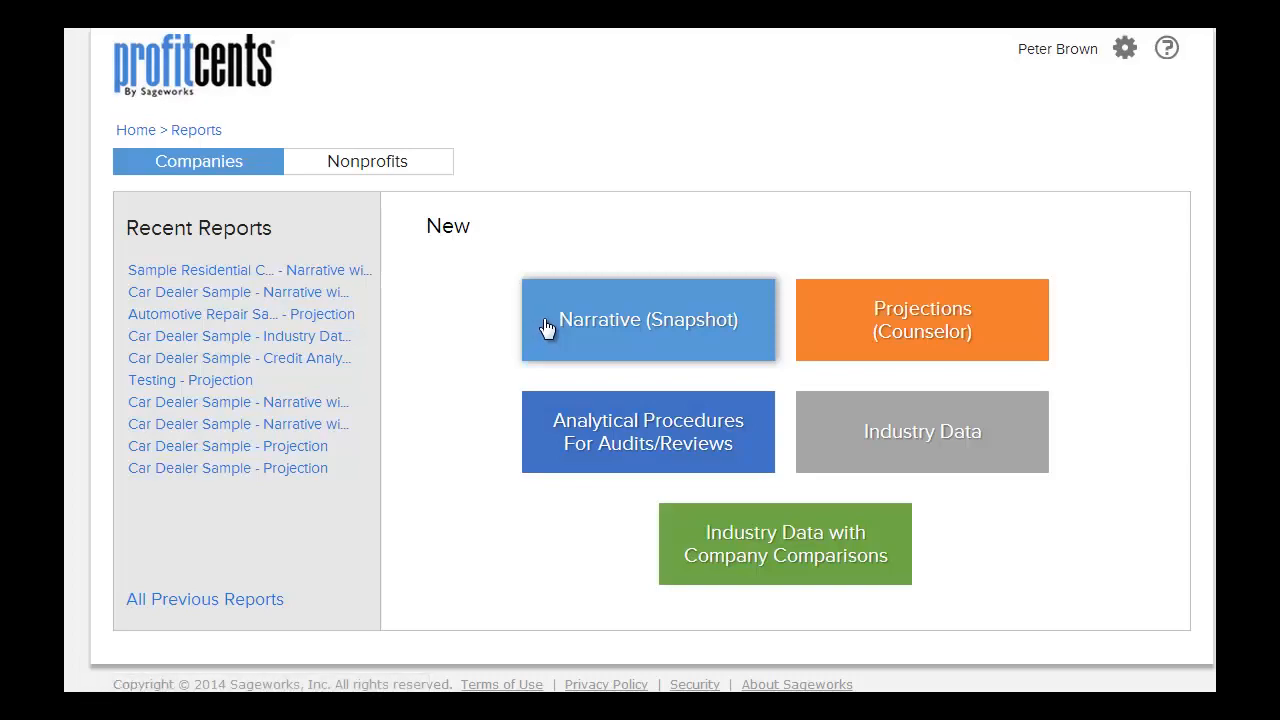
click(648, 320)
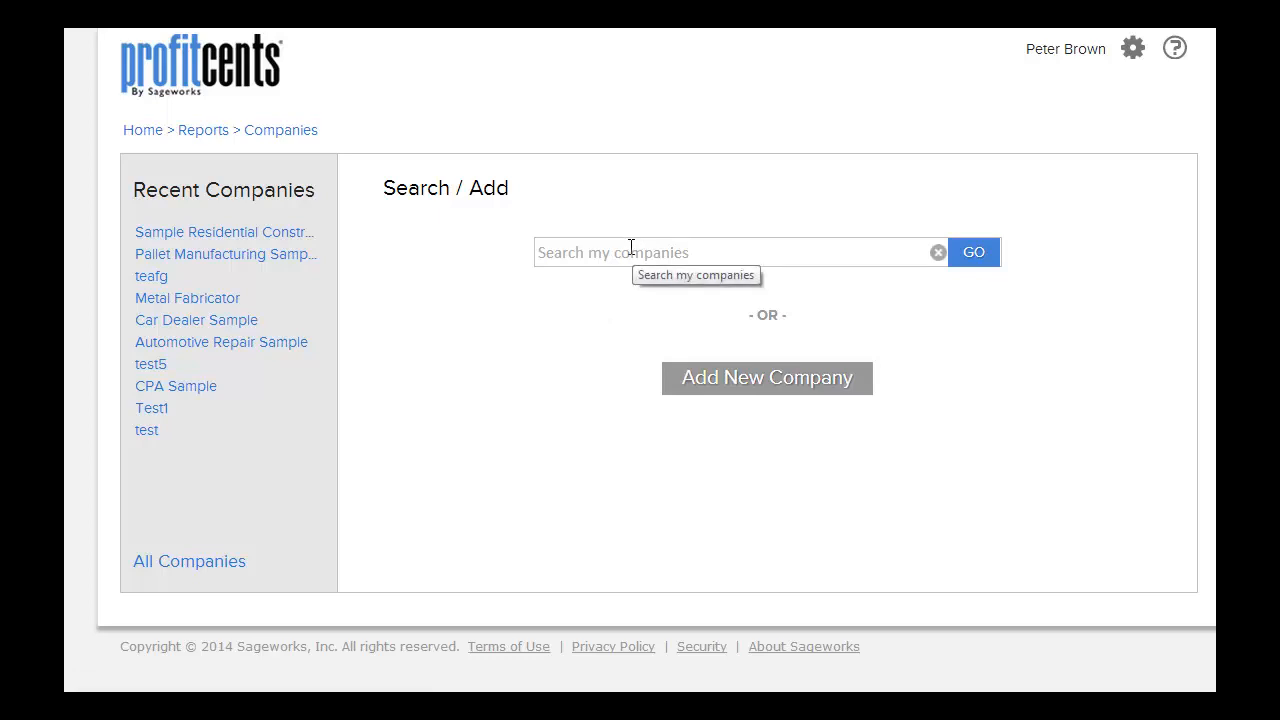
mouse_move(252, 326)
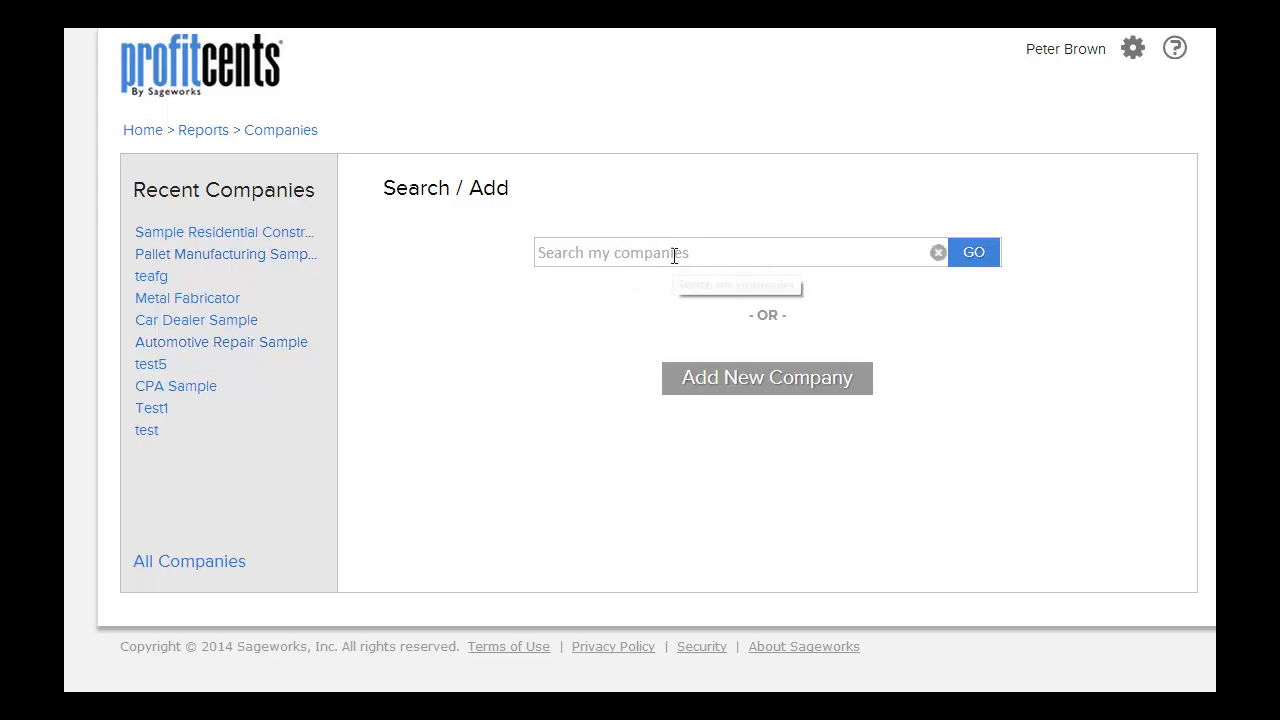
Step: Search 'sample' and choose Sample Residential Construction as the report company
text(sample Residential Construction)
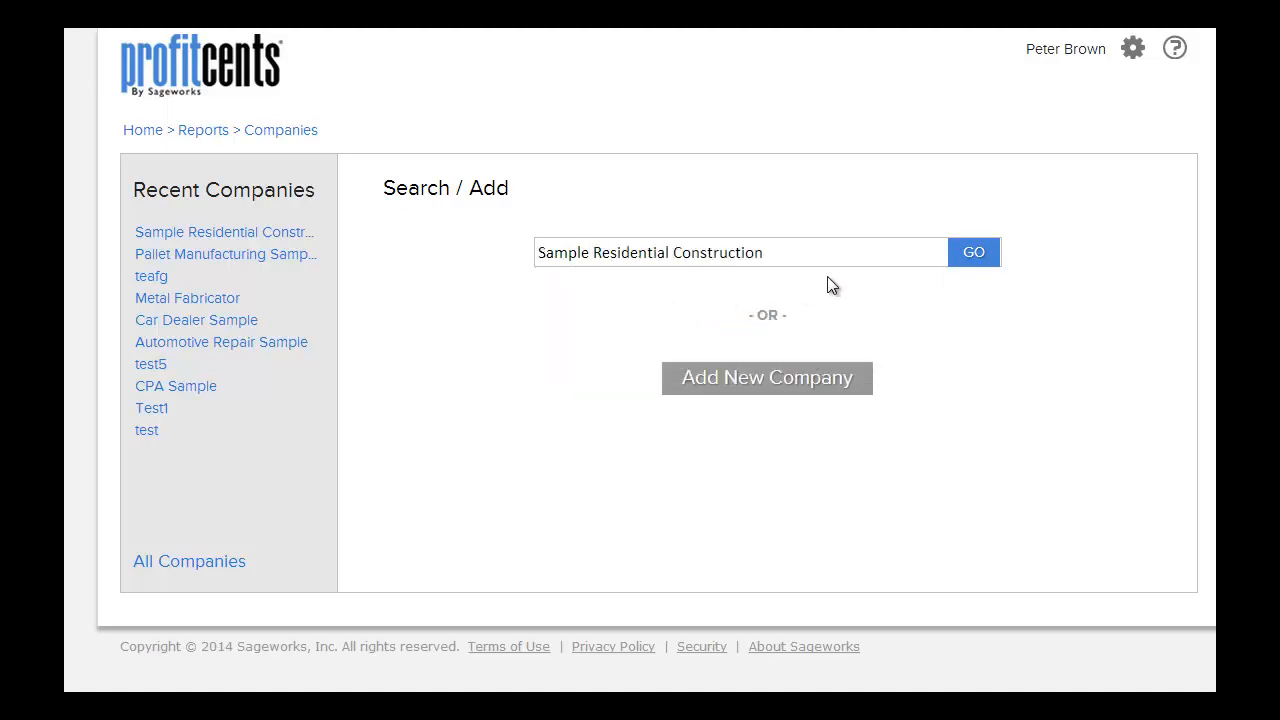
click(974, 252)
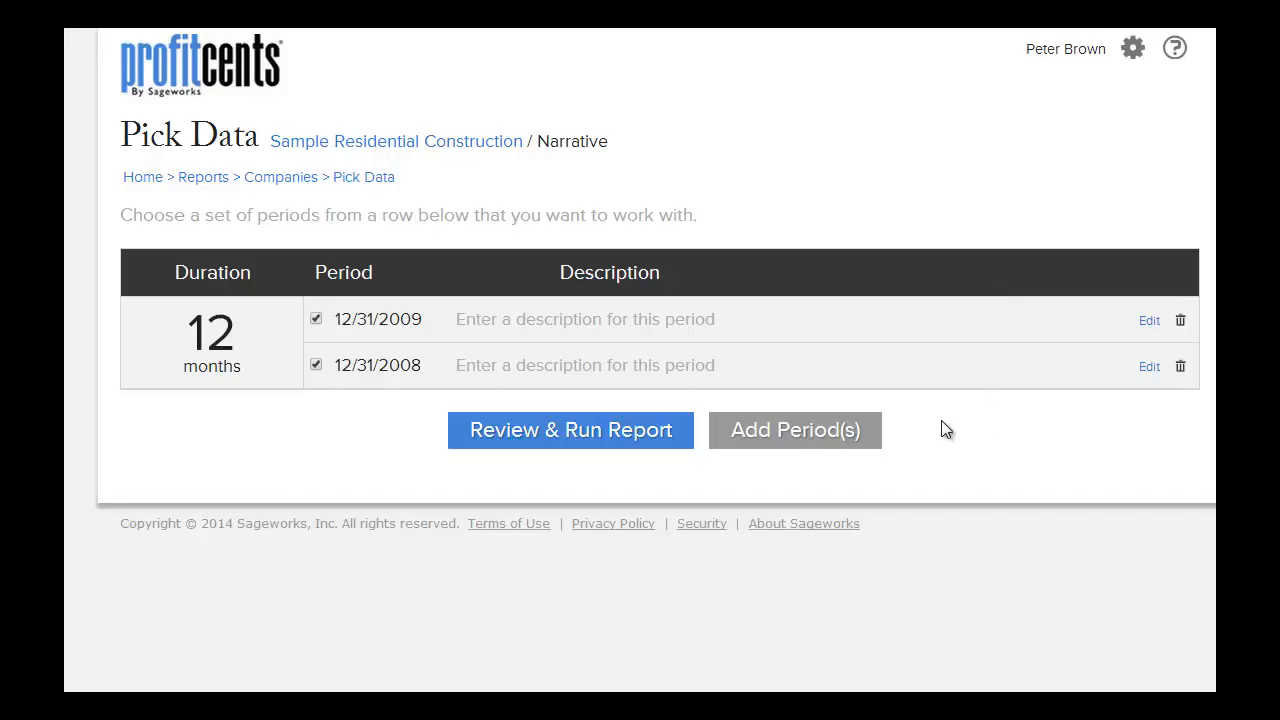
mouse_move(952, 454)
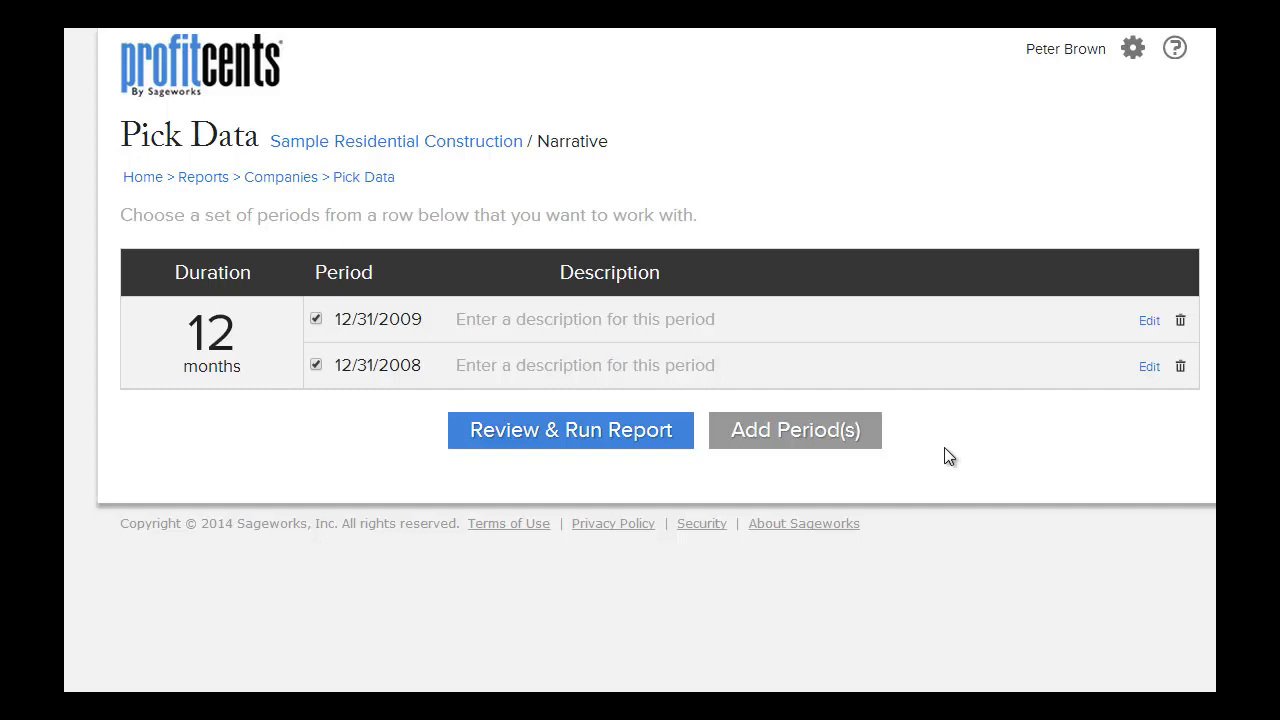
Step: Keep both periods, 12/31/2009 and 12/31/2008, and proceed to Review & Run Report
click(570, 430)
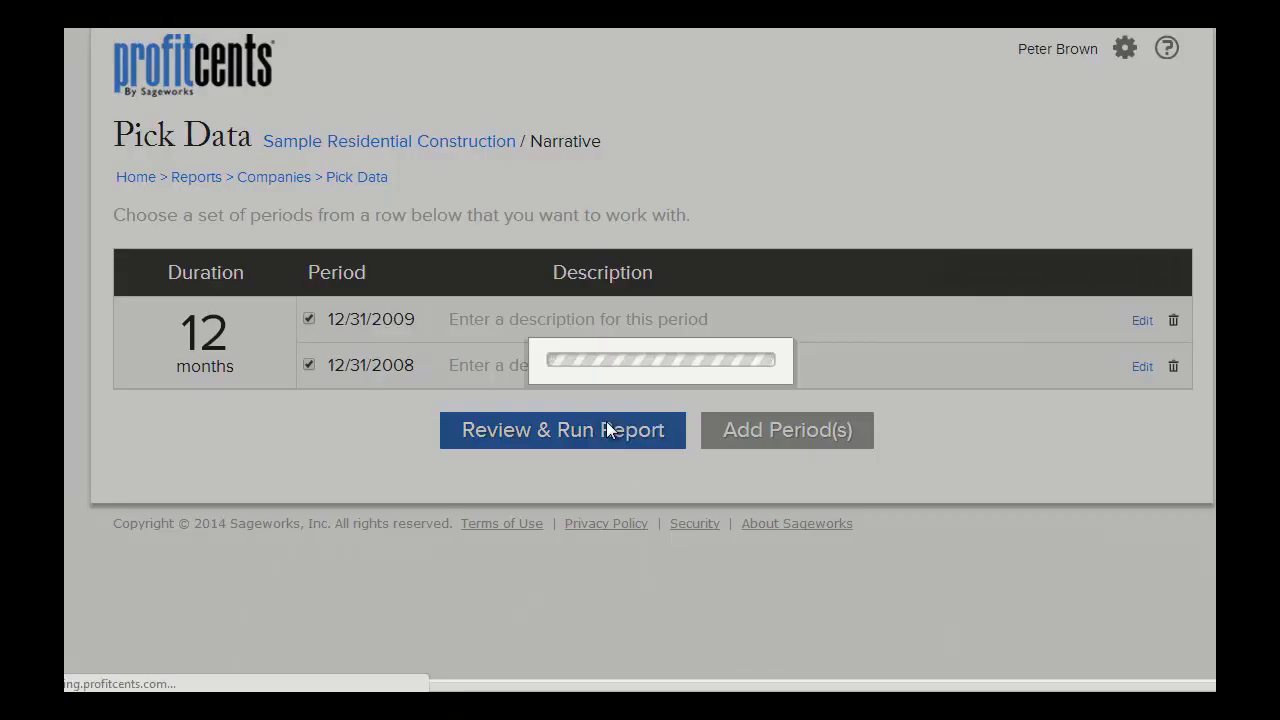
click(562, 430)
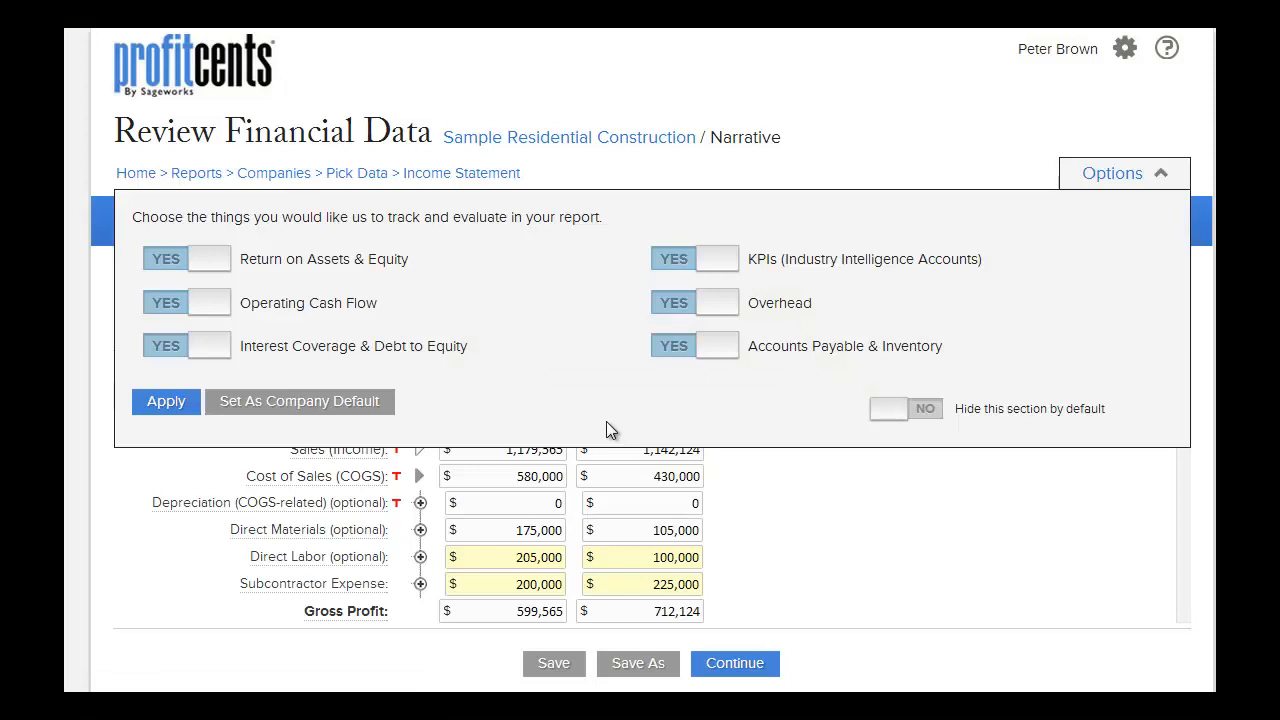
mouse_move(172, 216)
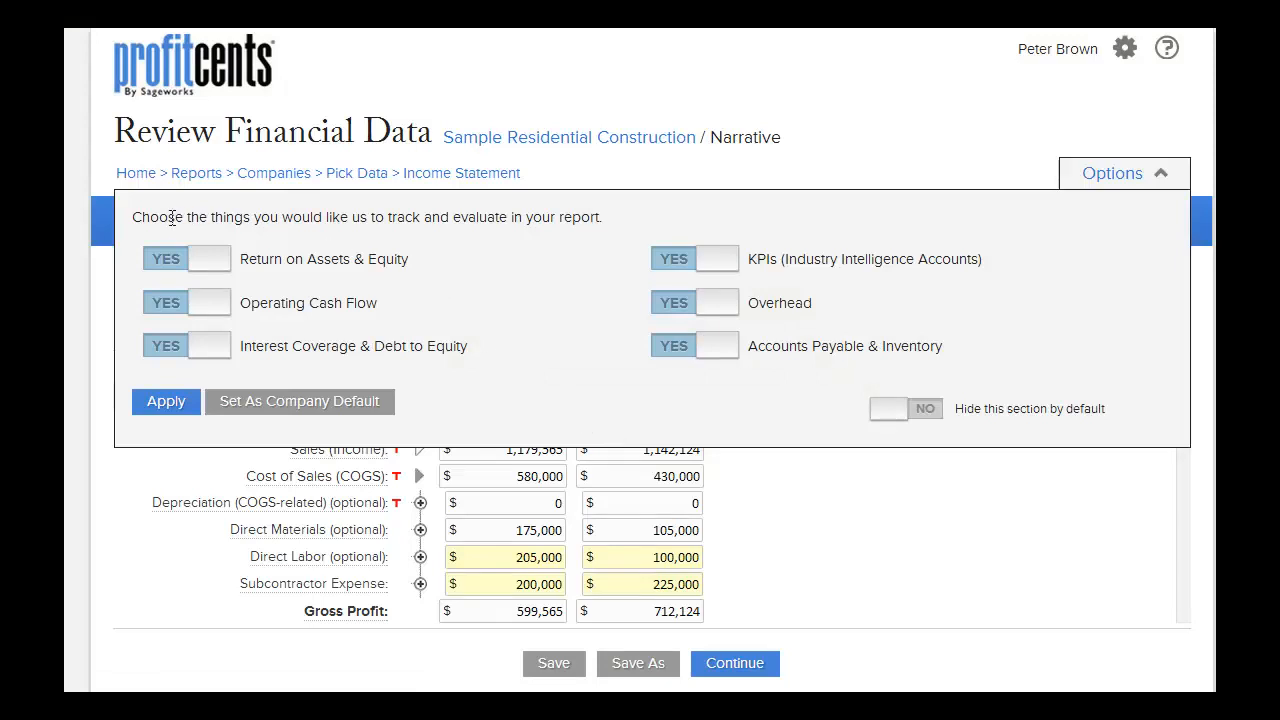
mouse_move(166, 306)
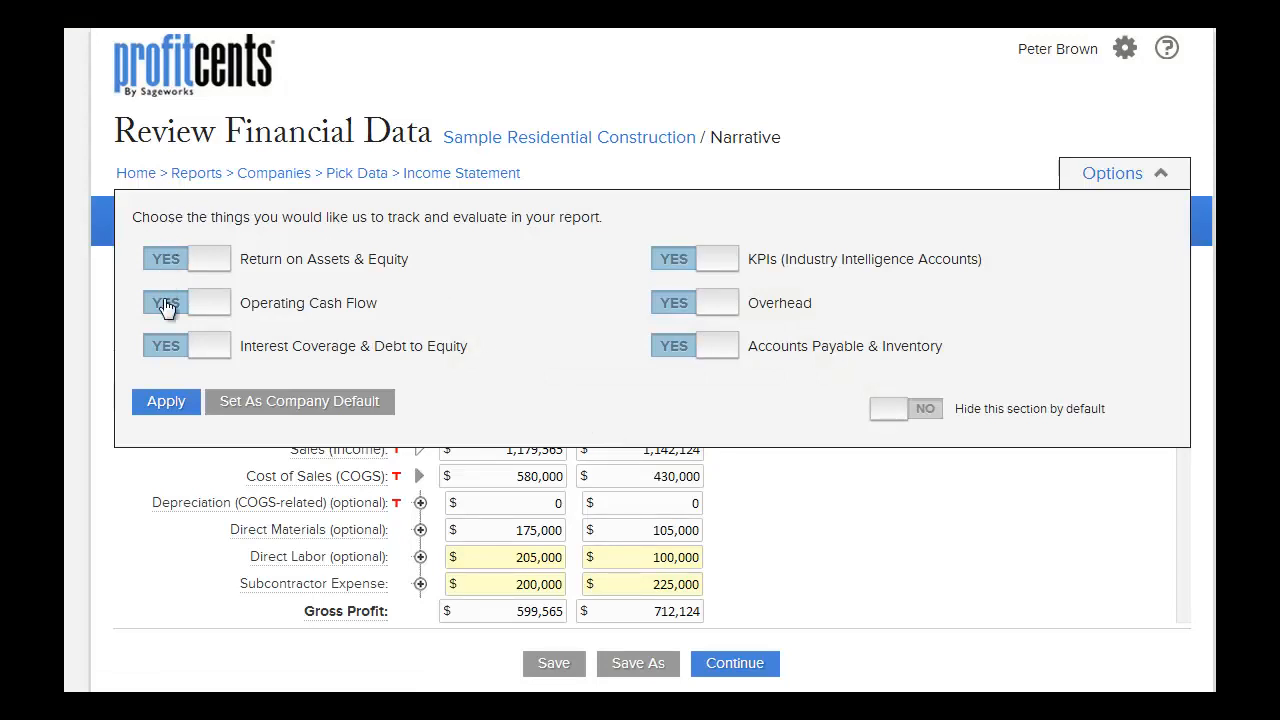
mouse_move(168, 374)
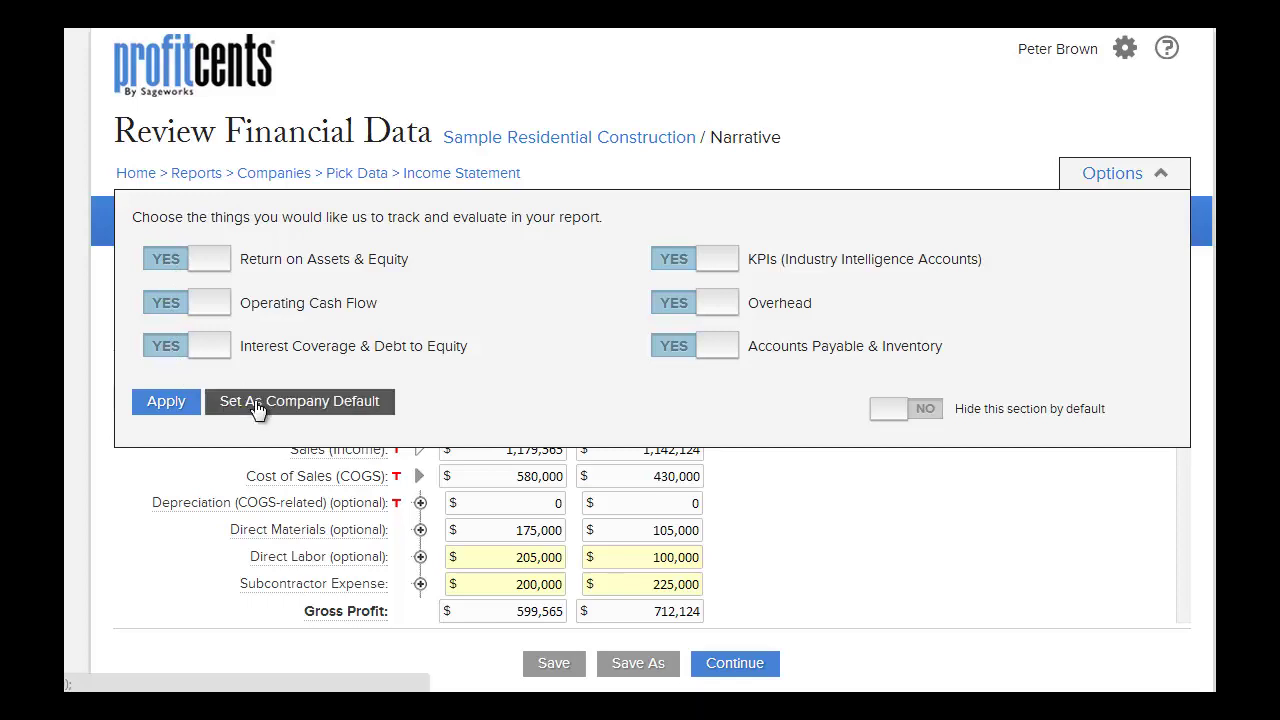
Step: Set all six tracked measures as company default, apply them, and continue past the income statement
click(166, 400)
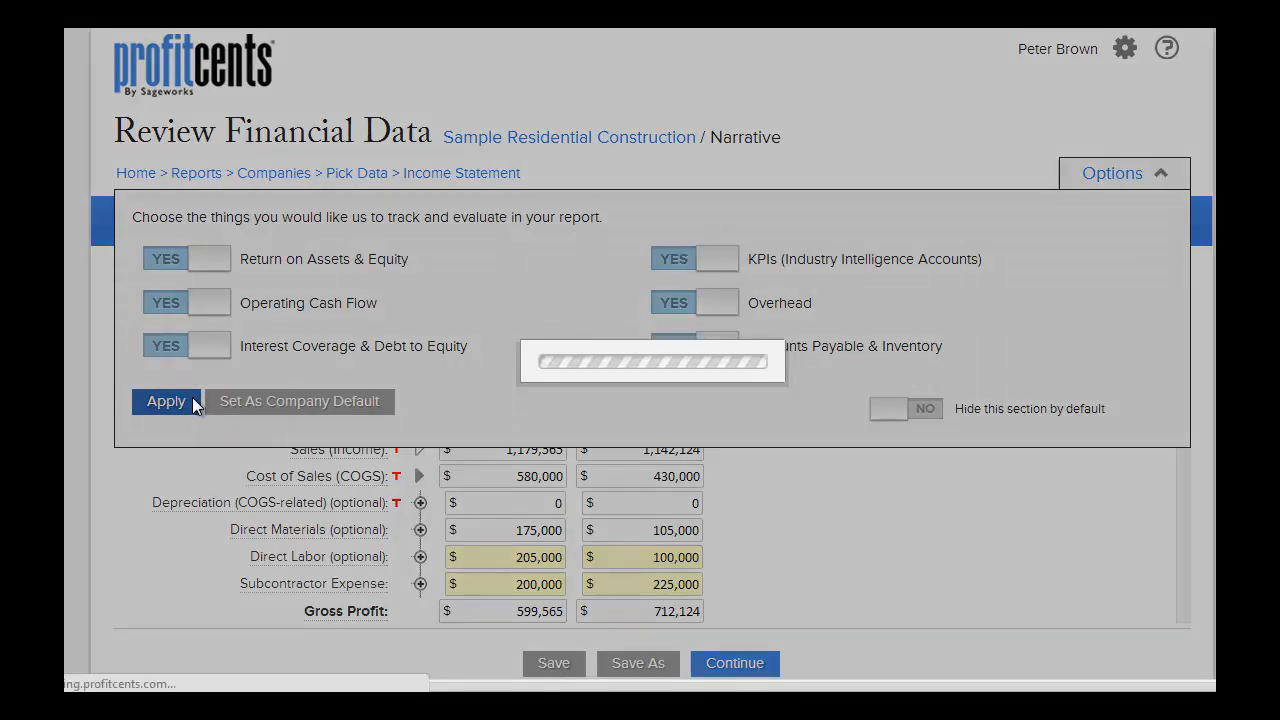
click(166, 402)
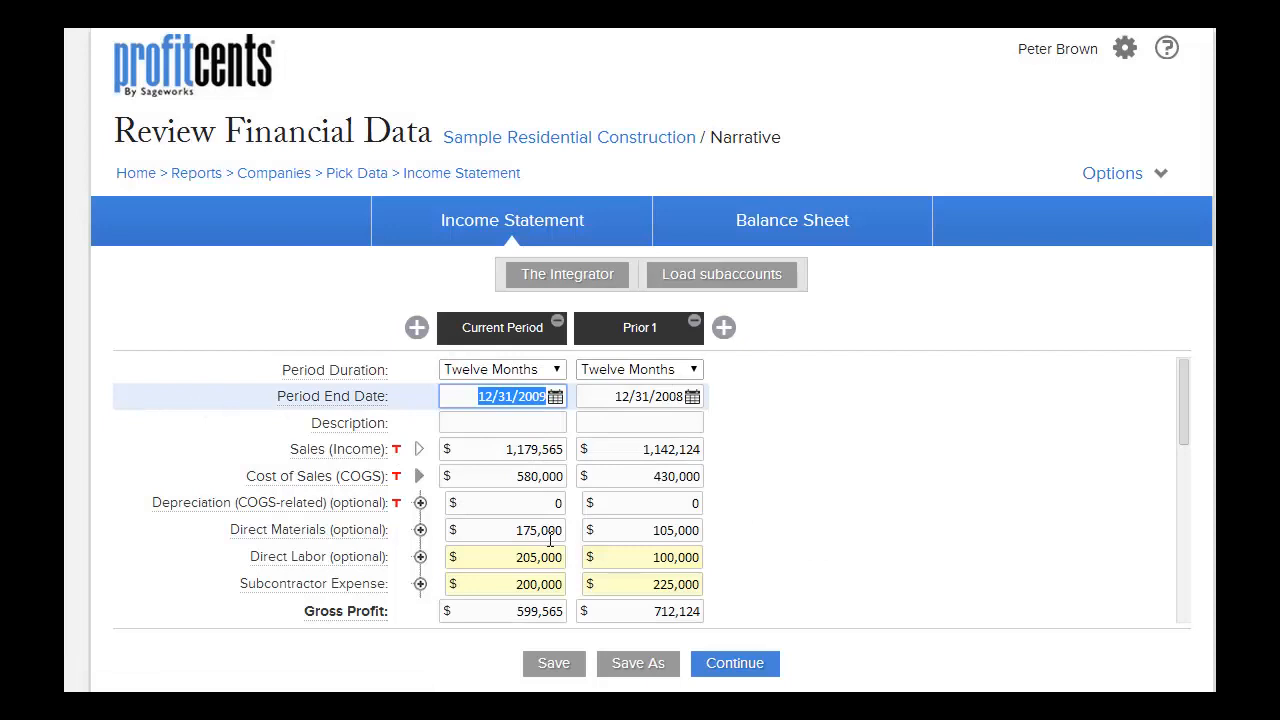
click(736, 664)
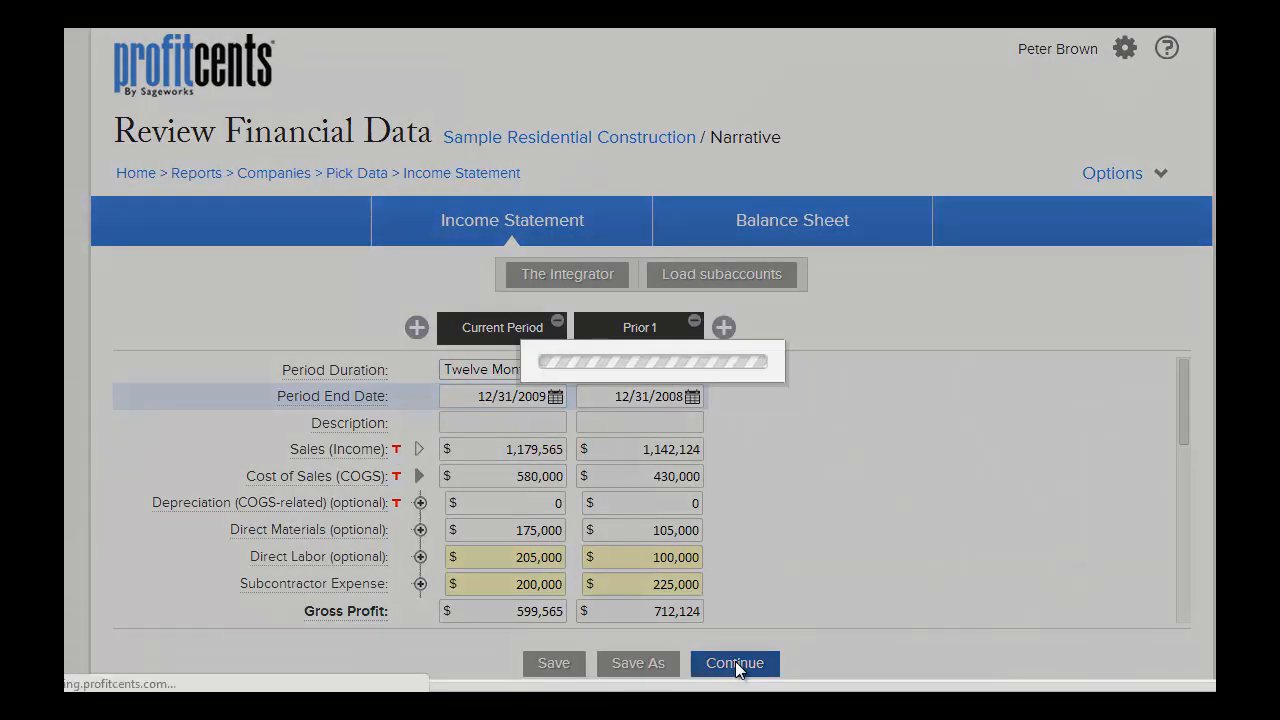
click(736, 664)
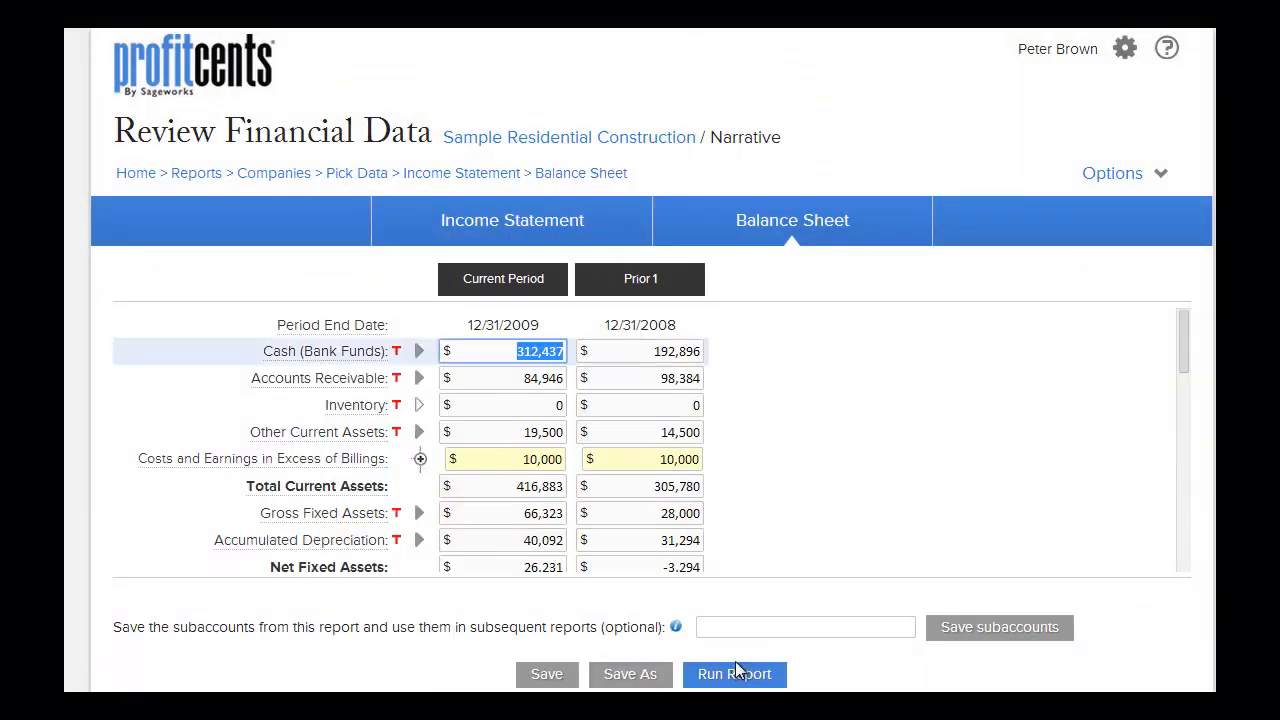
mouse_move(736, 648)
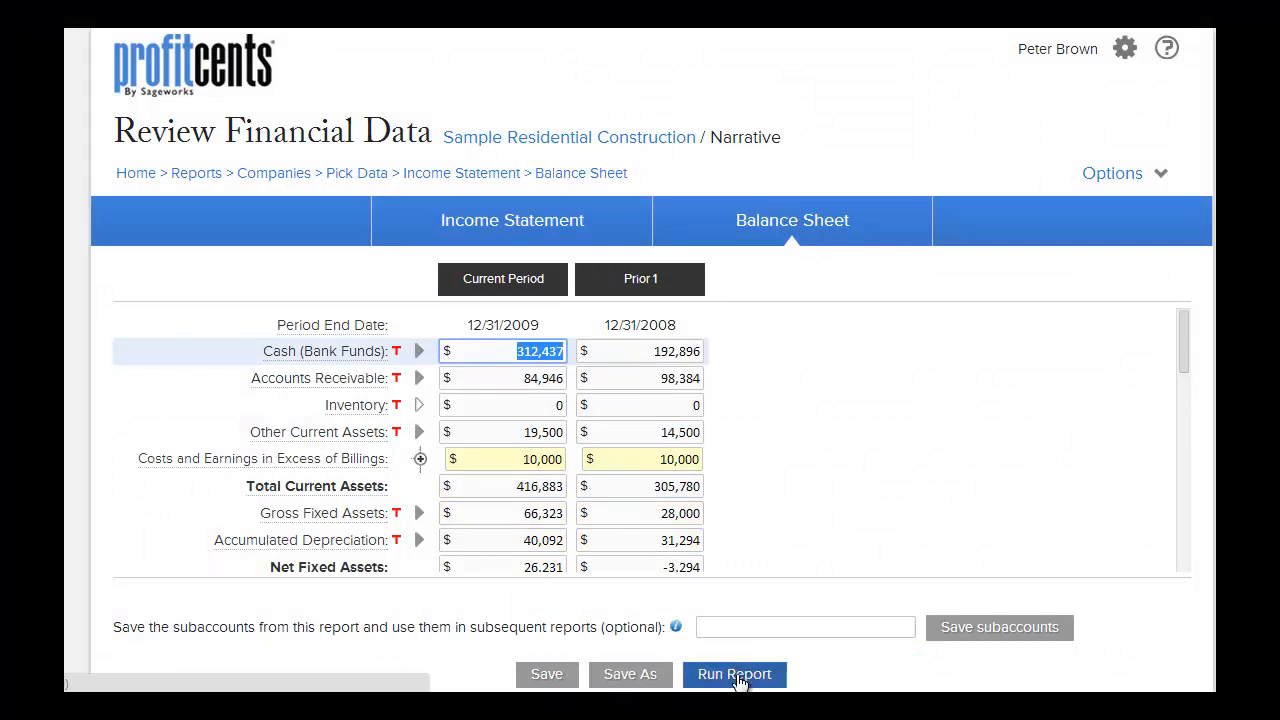
Step: Run the narrative report from the balance sheet figures and bring up Customize Report
click(734, 674)
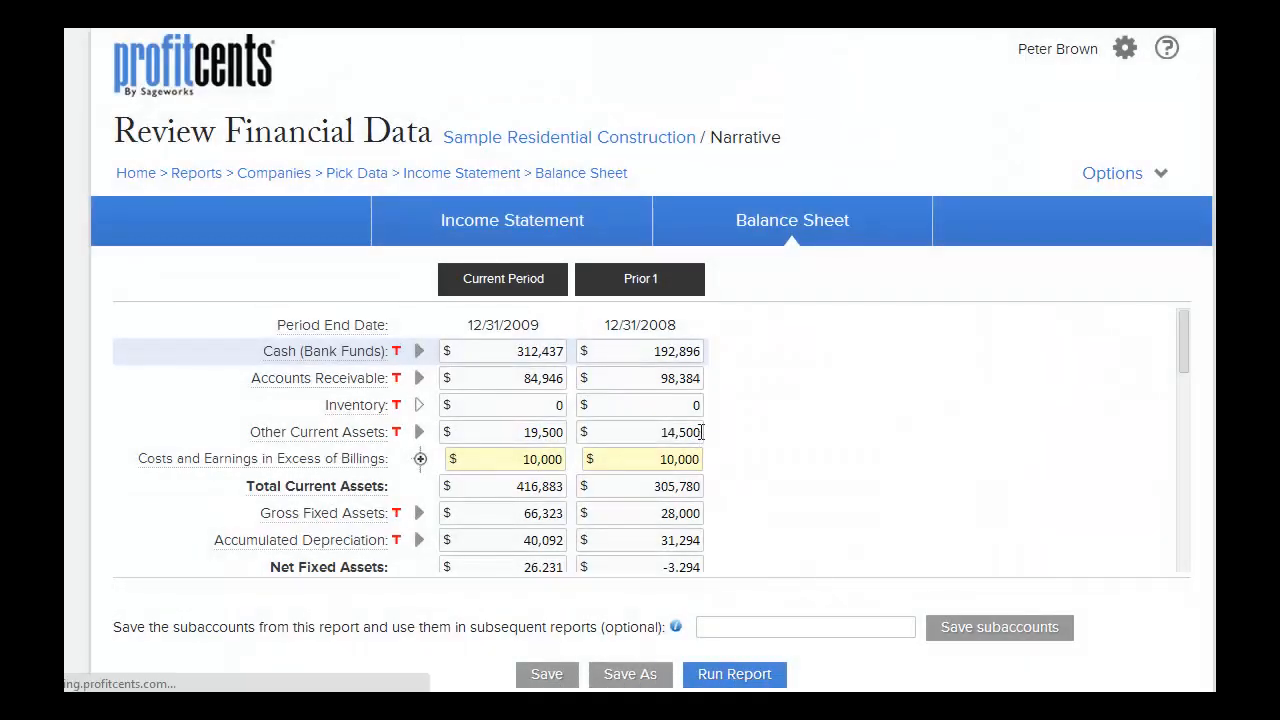
click(734, 674)
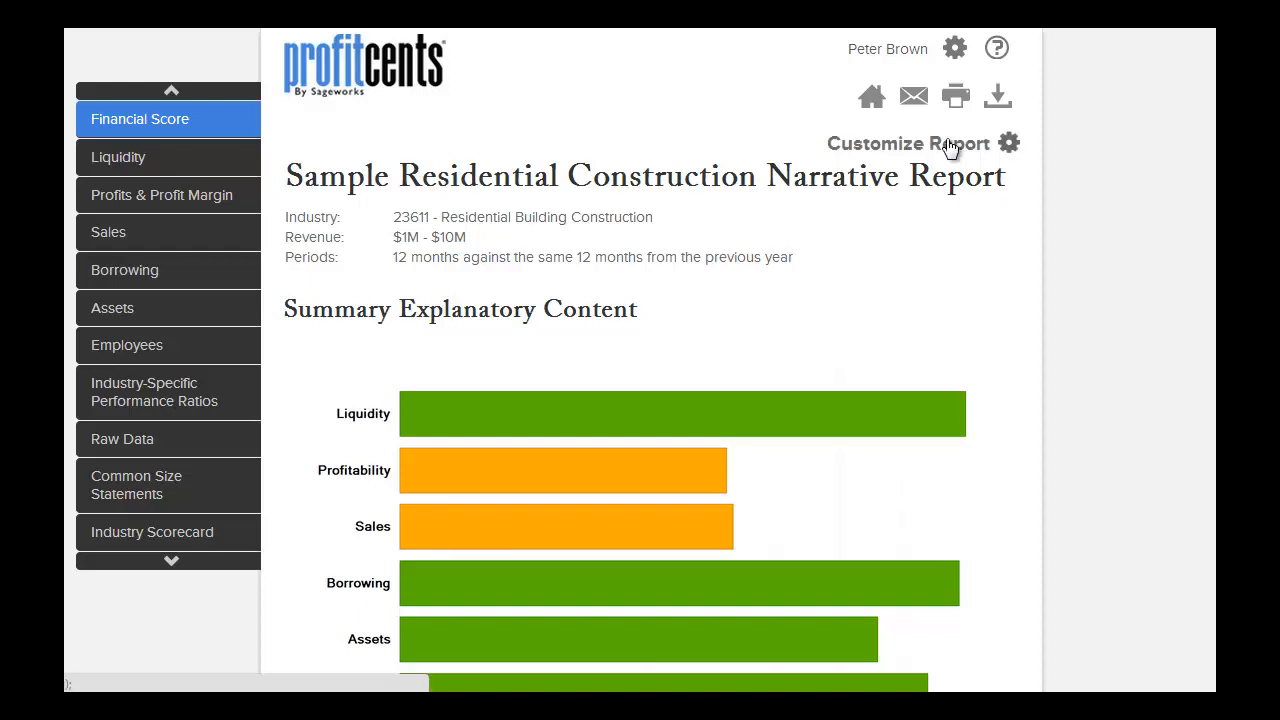
click(1008, 142)
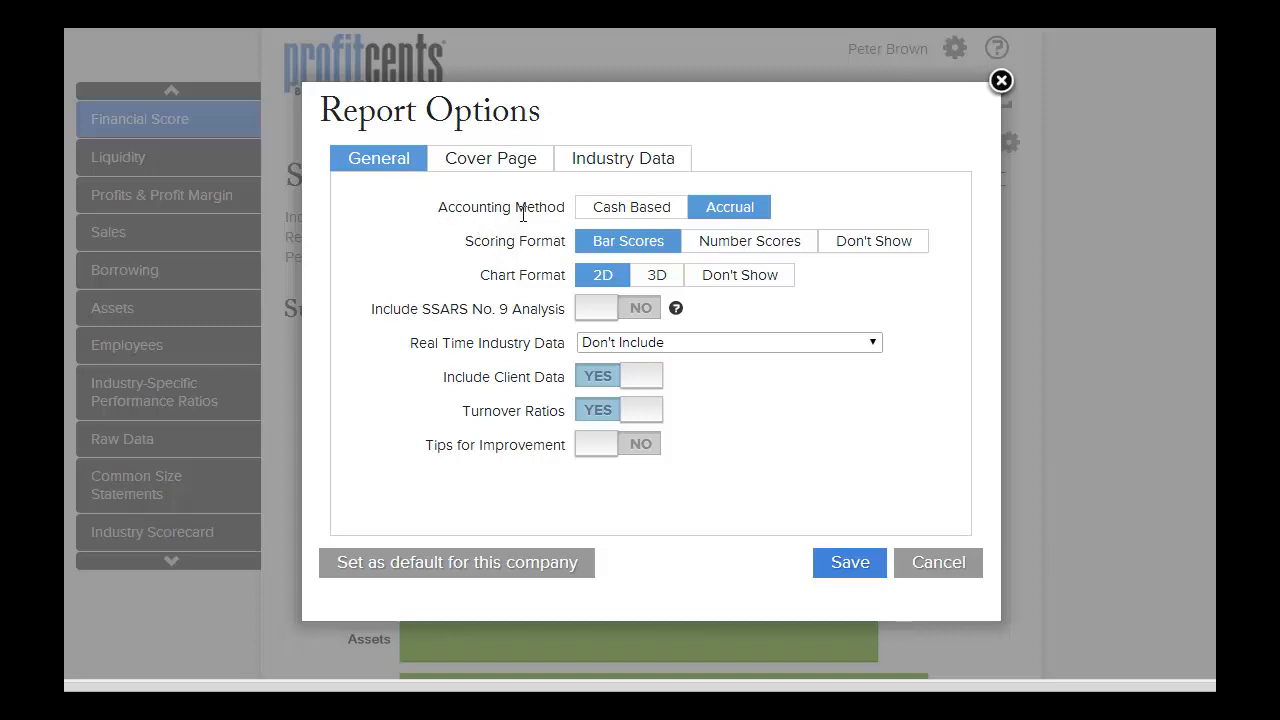
mouse_move(502, 272)
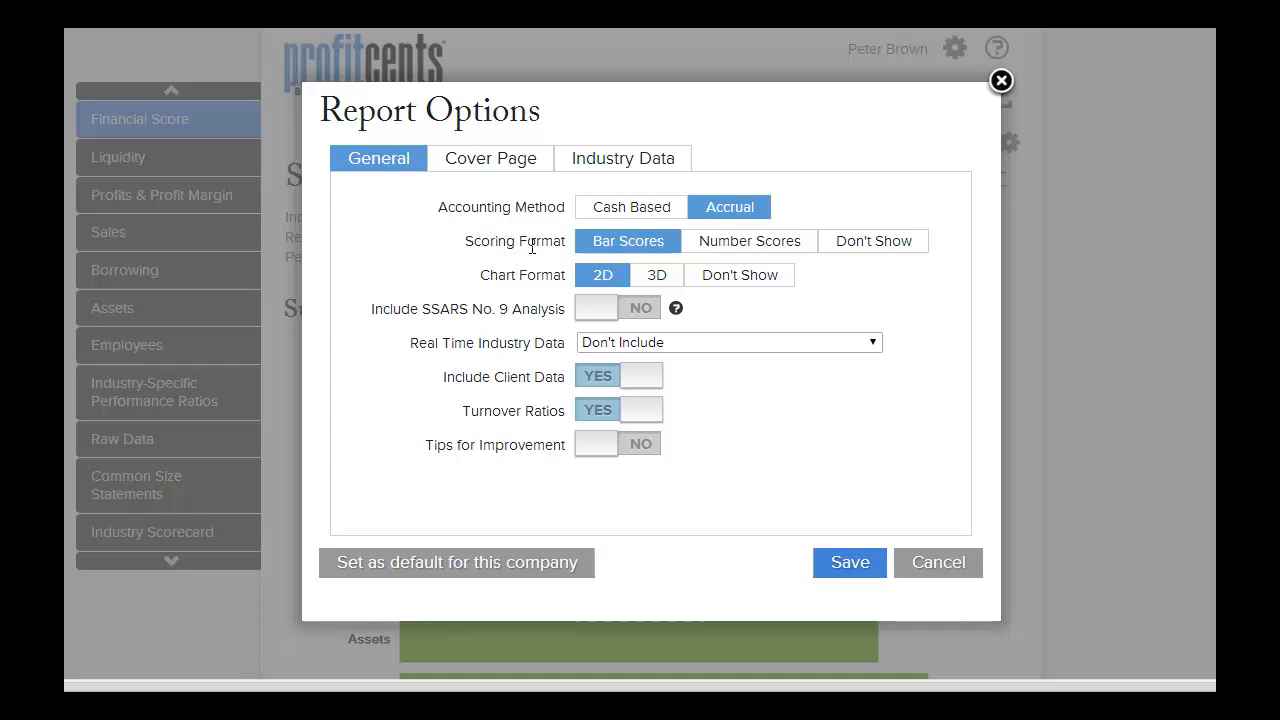
Step: Review the Cover Page settings and set these report options as the company default
click(490, 158)
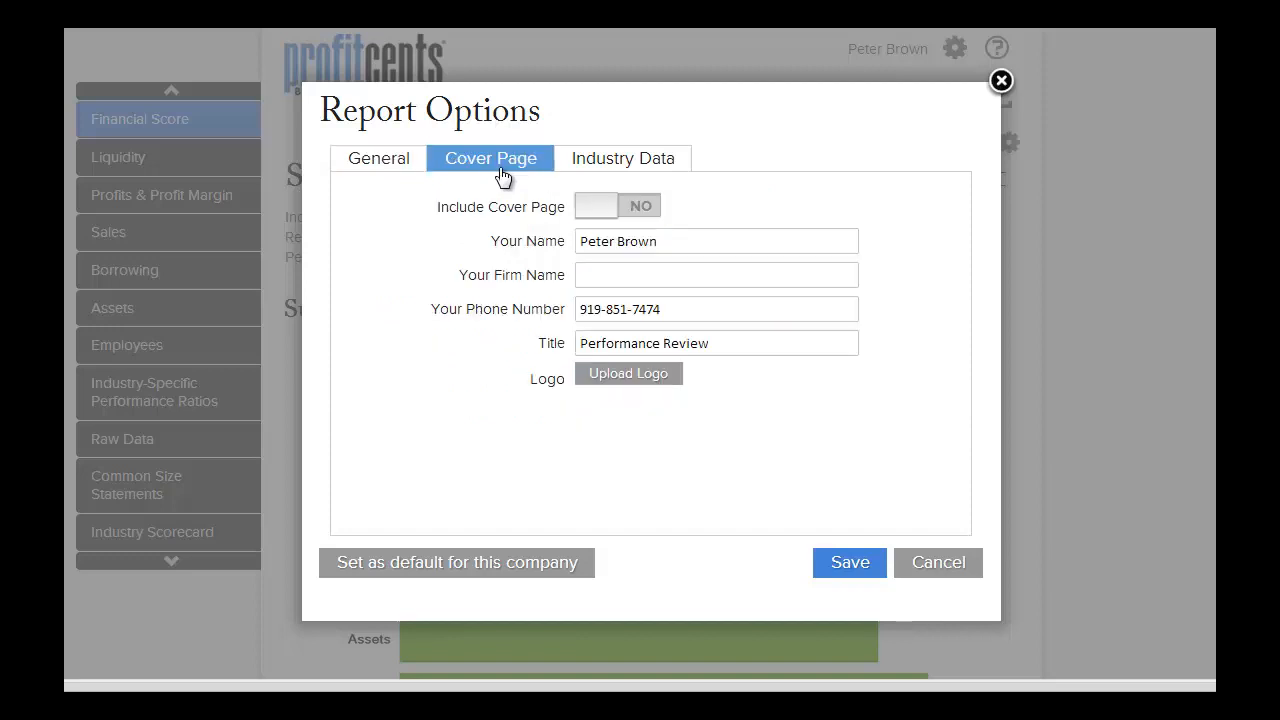
mouse_move(562, 244)
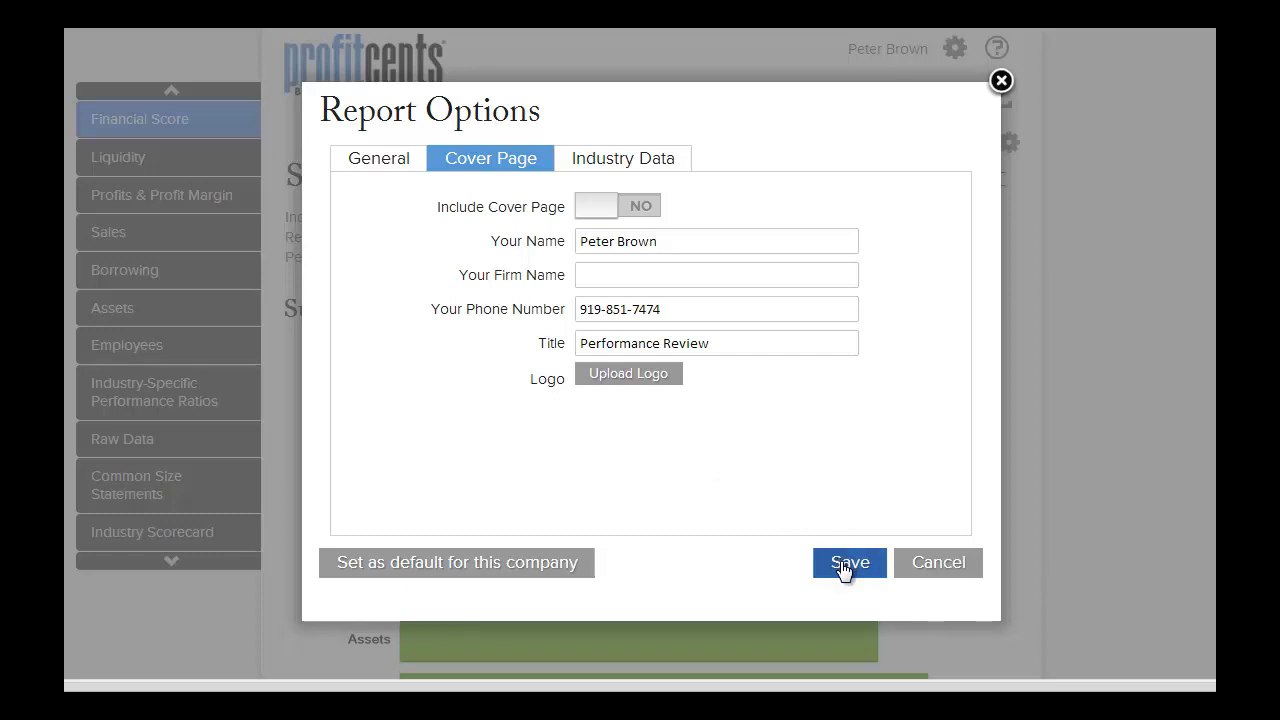
mouse_move(542, 568)
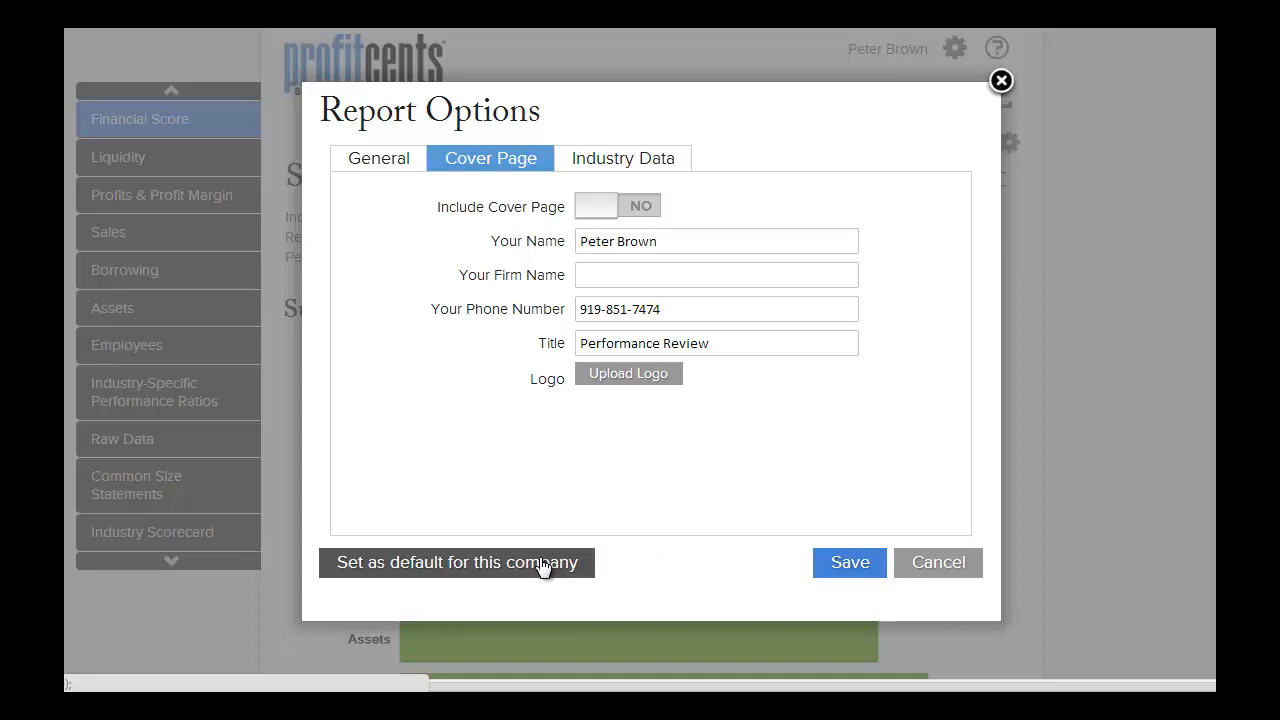
click(848, 564)
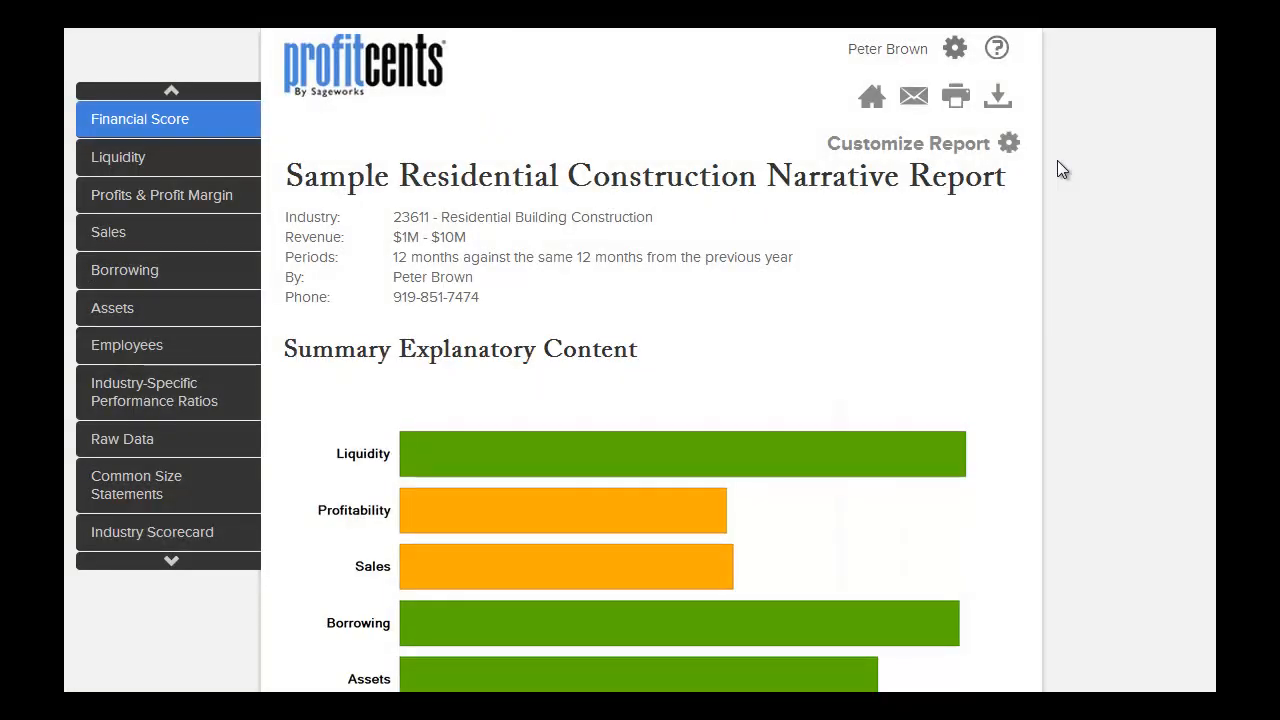
mouse_move(914, 96)
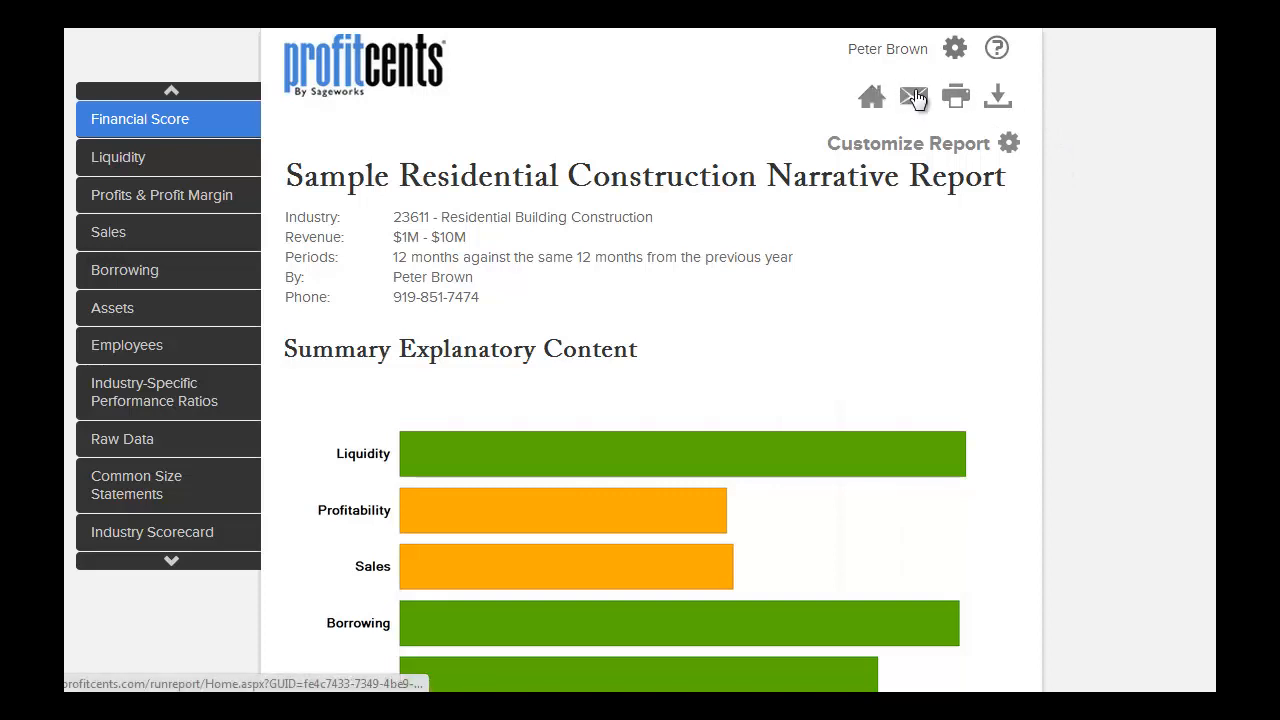
mouse_move(956, 96)
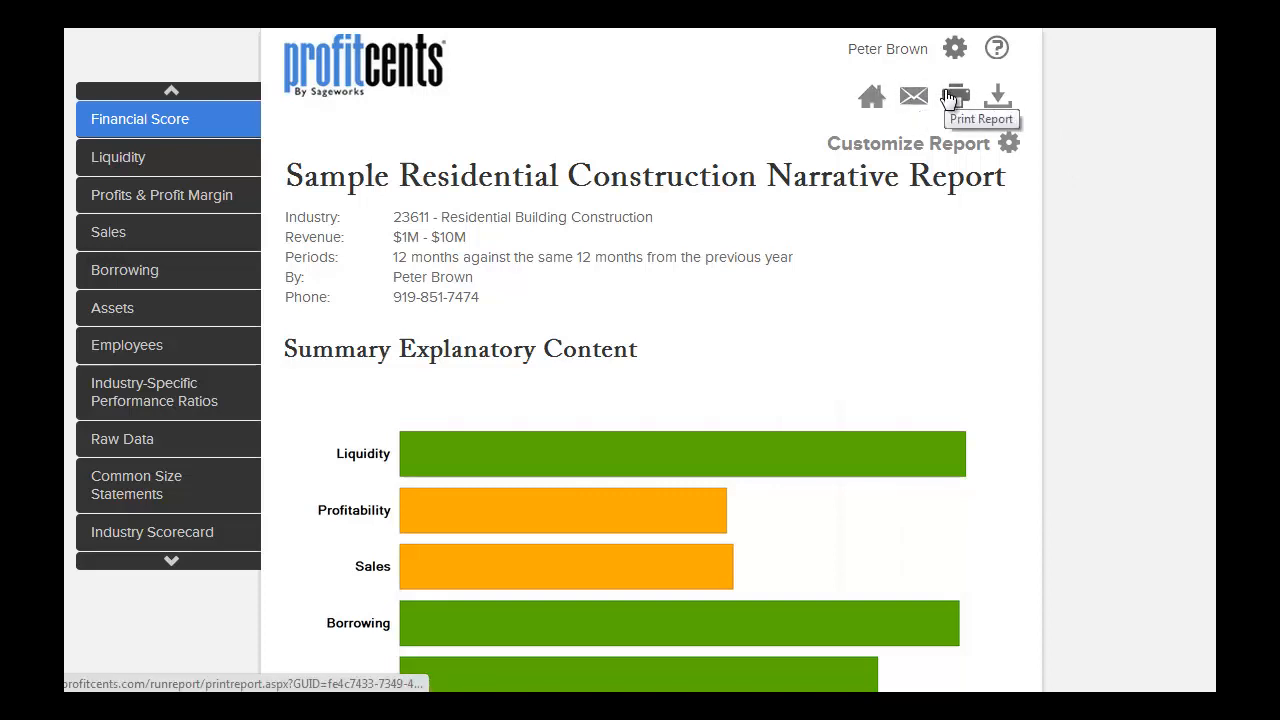
mouse_move(996, 96)
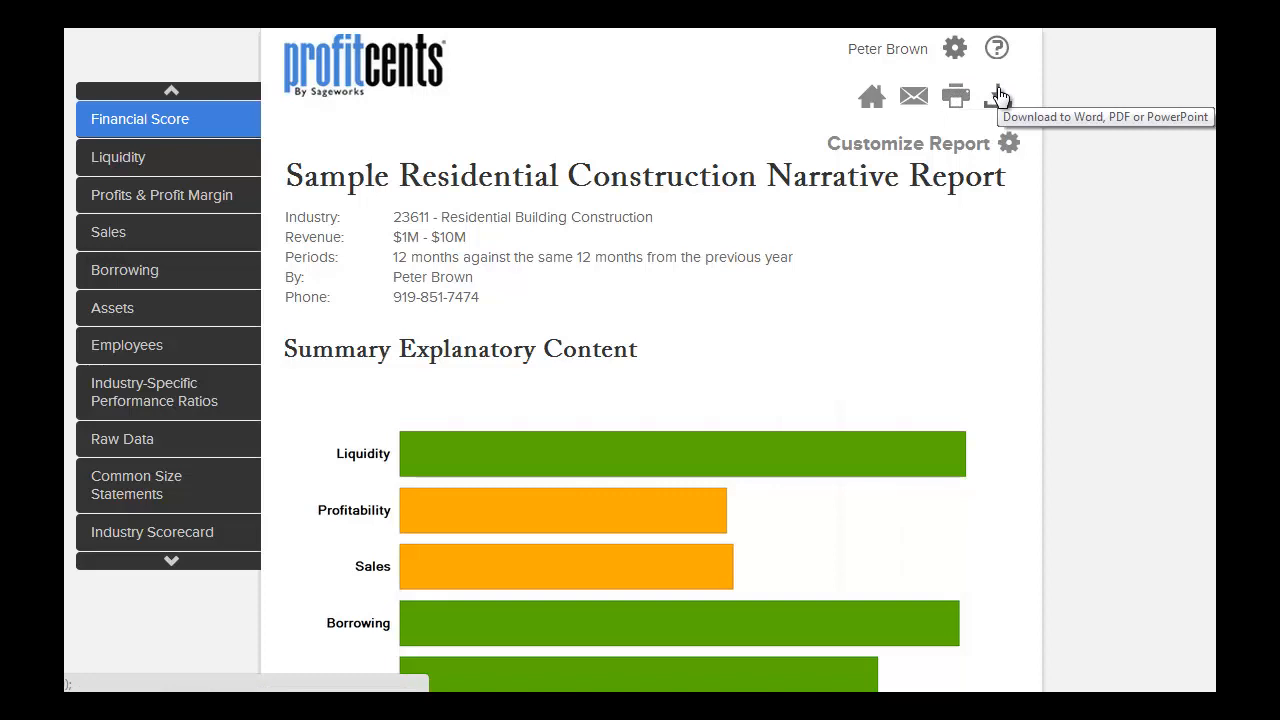